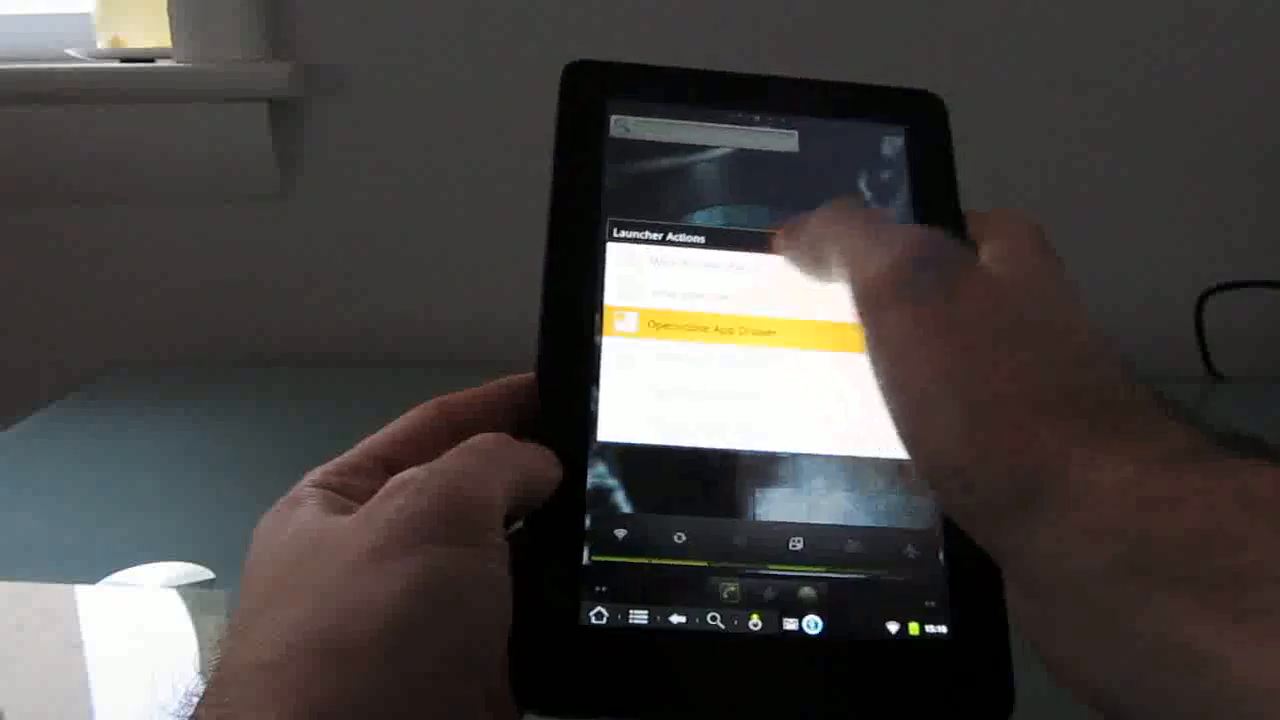
Step: Choose Open/close App Drawer from the launcher actions list
left_click(730, 333)
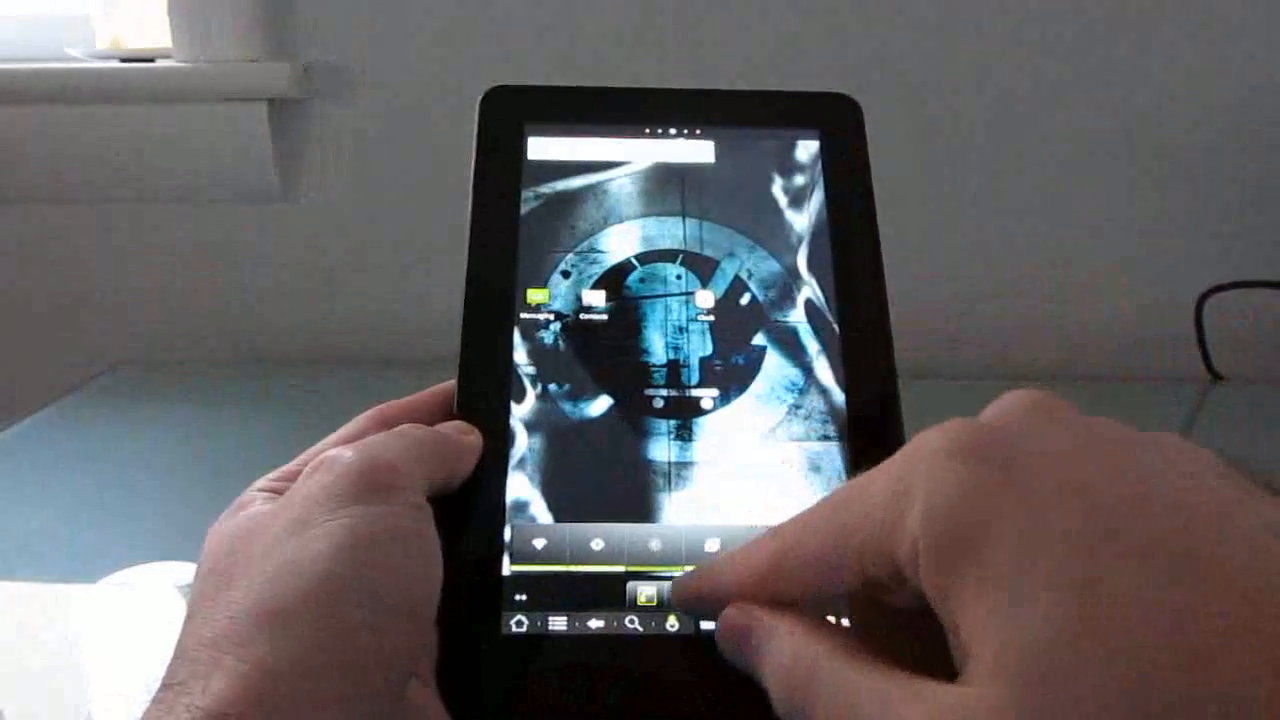
Step: Launch the Market shortcut from the home screen, triggering the force-close error
left_click(670, 600)
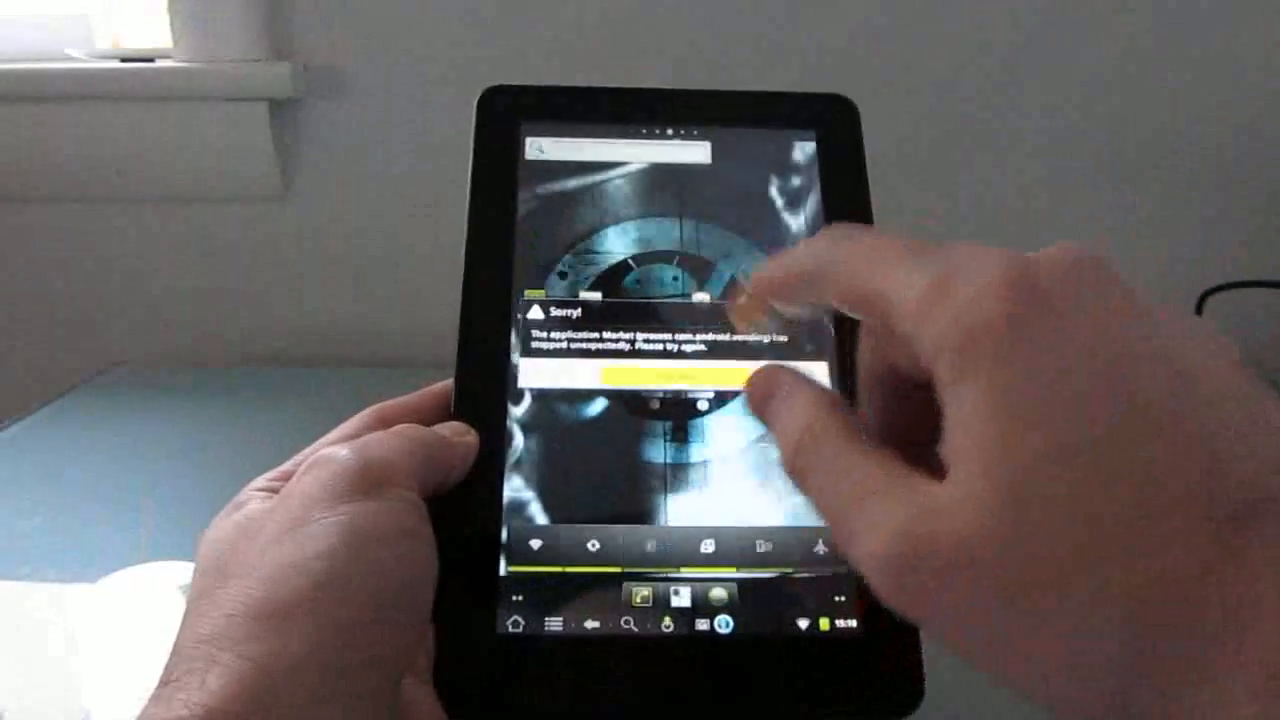
Step: Force close the Market crash dialog to reach the Appstore's Top Paid and Top Free lists
left_click(655, 378)
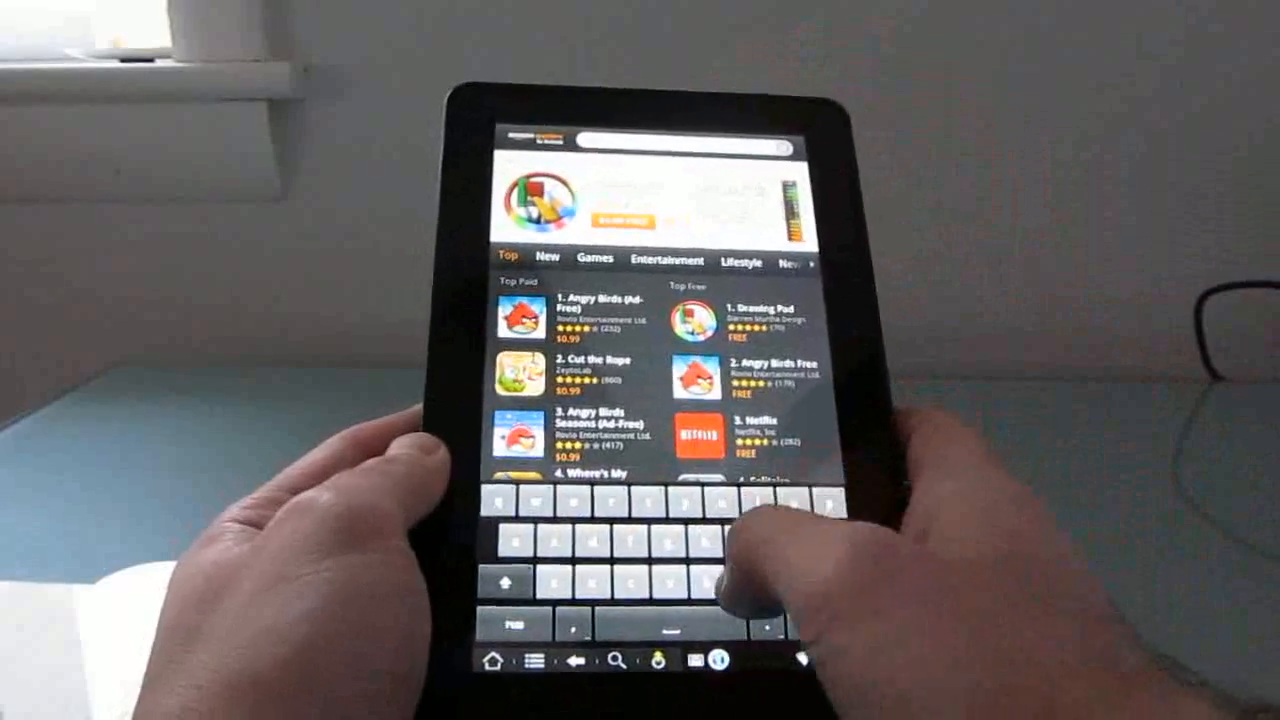
Step: Search the Appstore for 'launcher'
type("launcher")
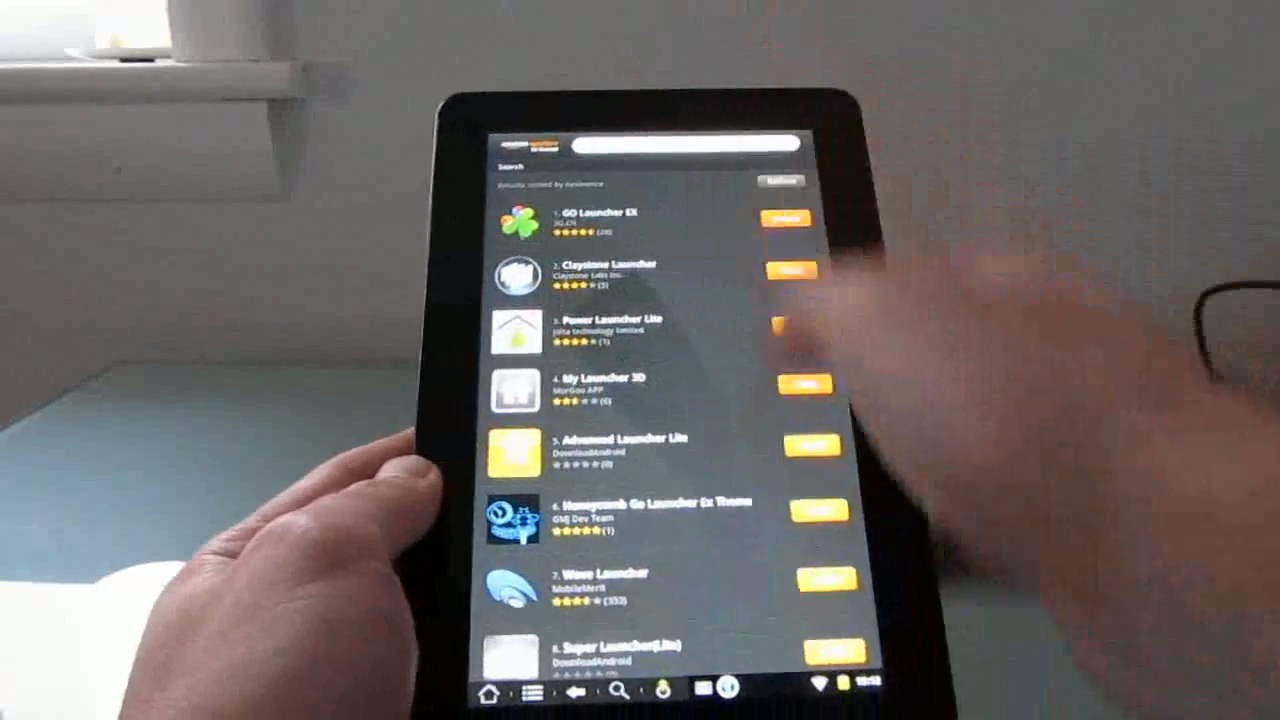
Step: View Kindle Fire Edition results, then start a Google search in the Browser
left_click(650, 145)
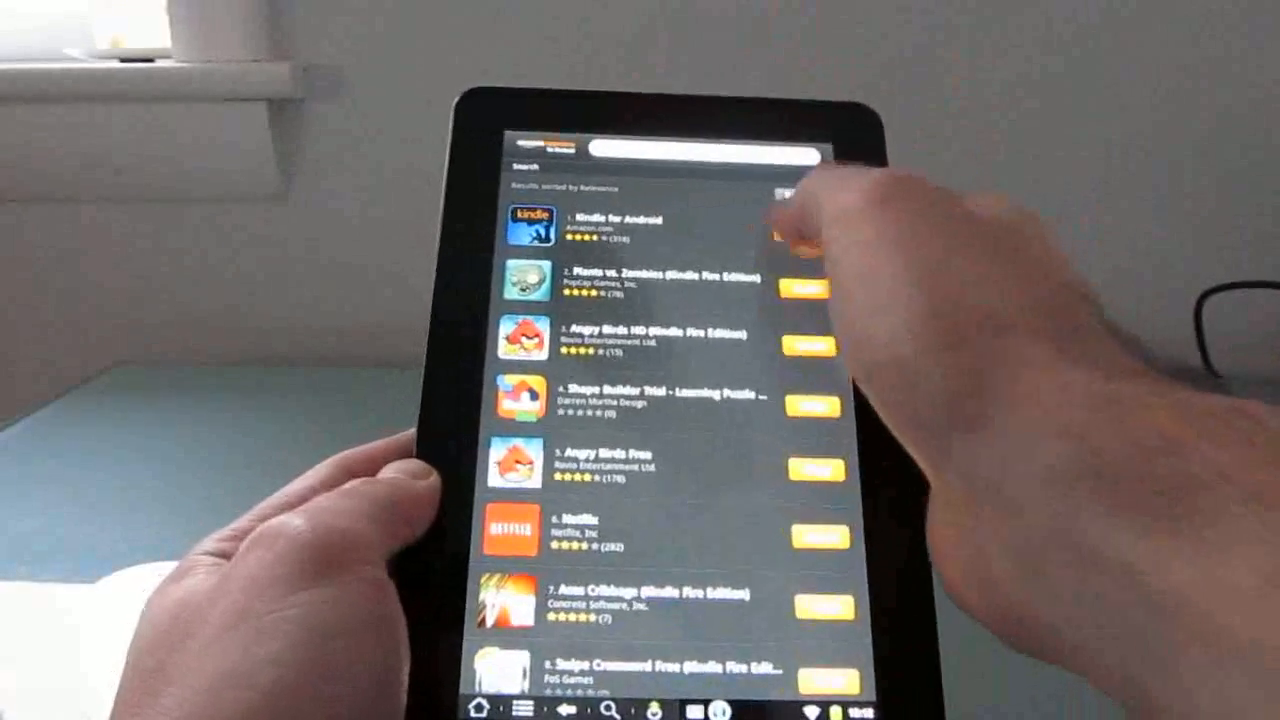
left_click(610, 225)
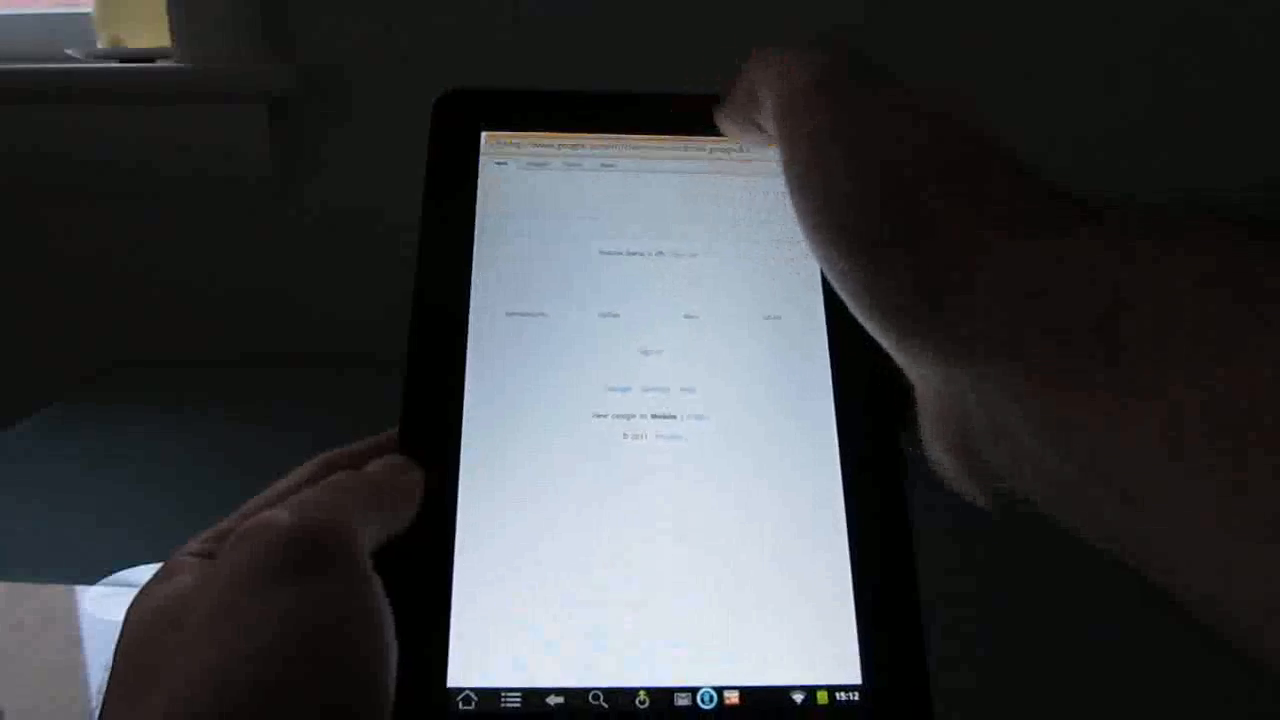
left_click(615, 148)
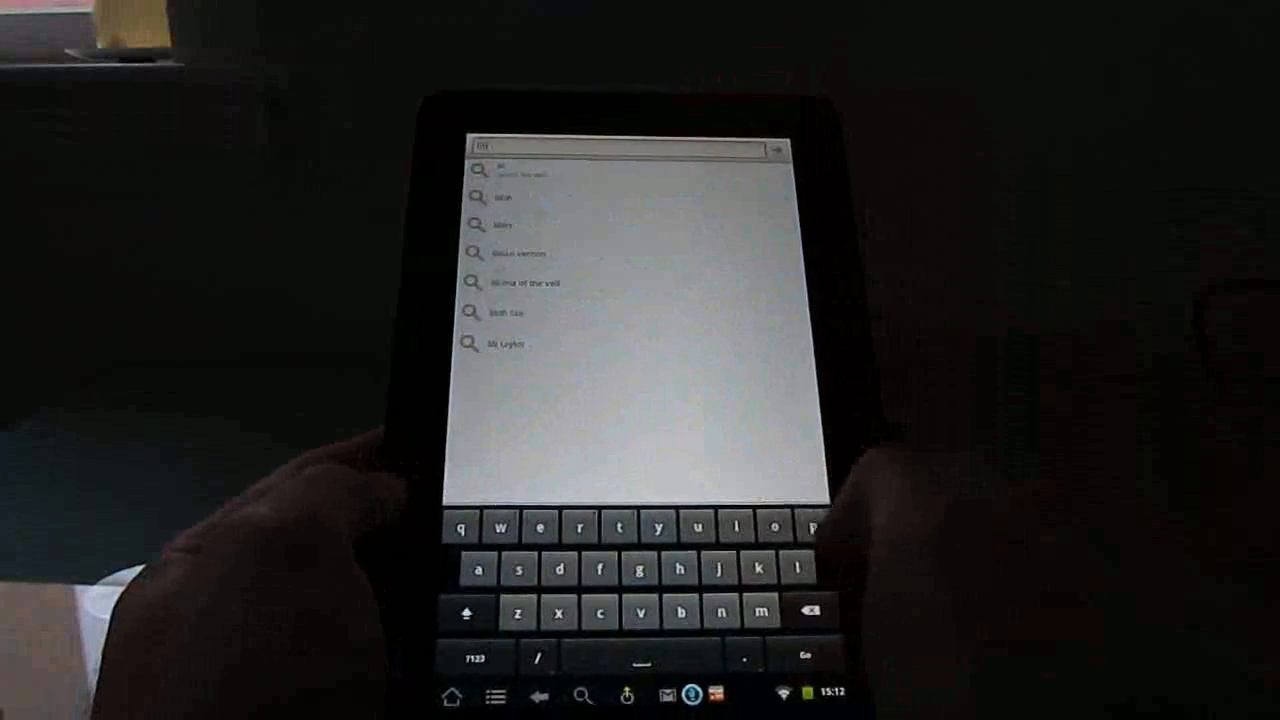